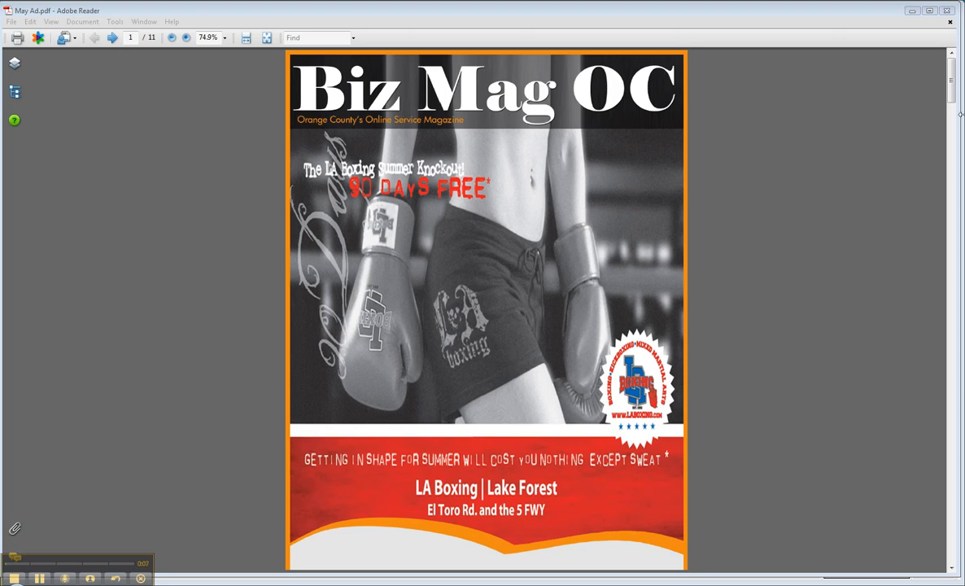
- Switch to the 'Issuu - You Publish' tab and open the UPLOAD DOCUMENT page
scroll(down, 3)
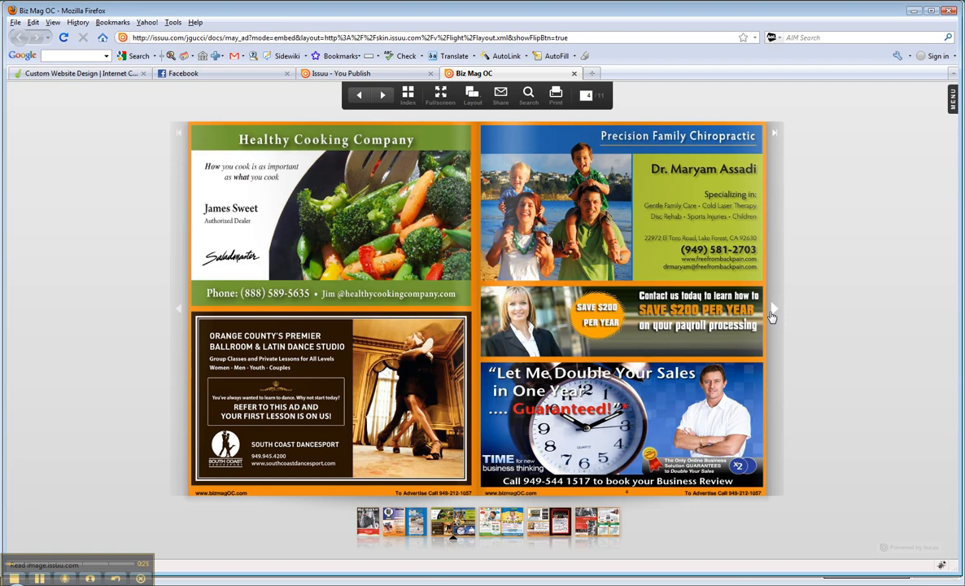
mouse_move(733, 234)
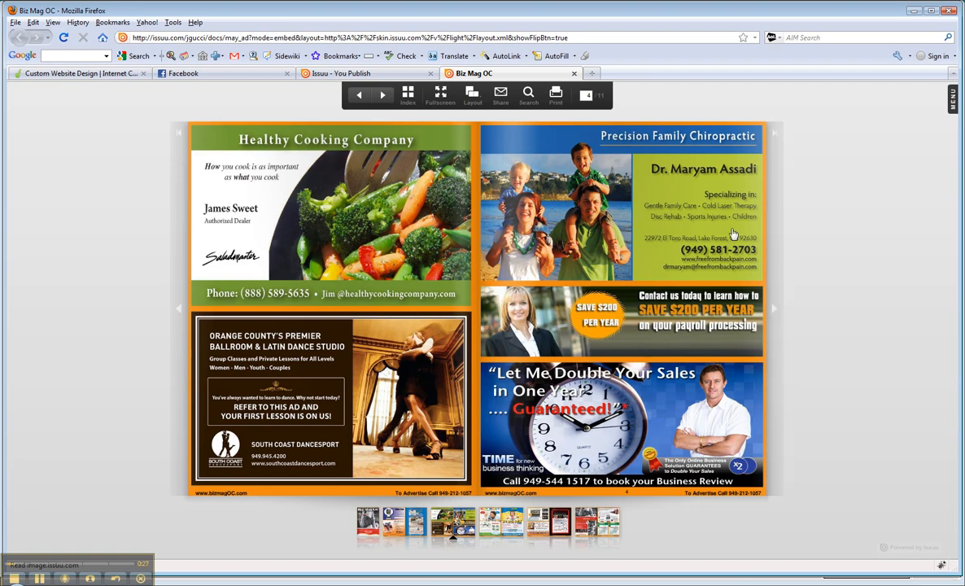
click(341, 73)
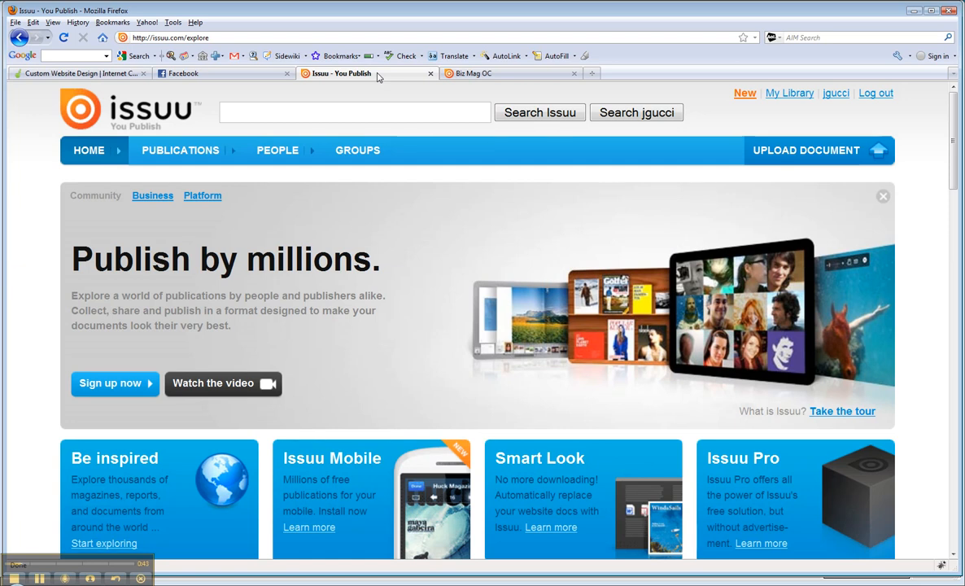
mouse_move(759, 154)
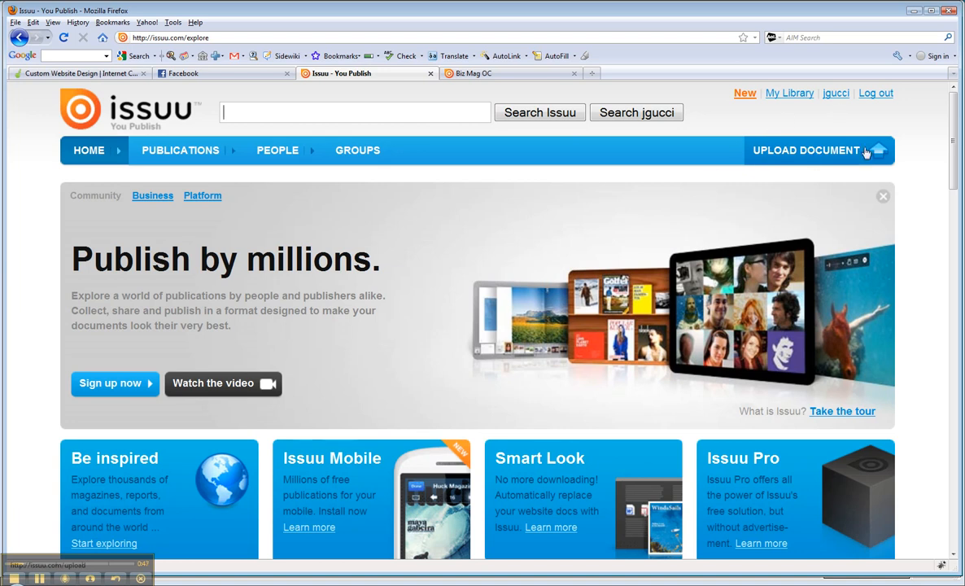
mouse_move(789, 156)
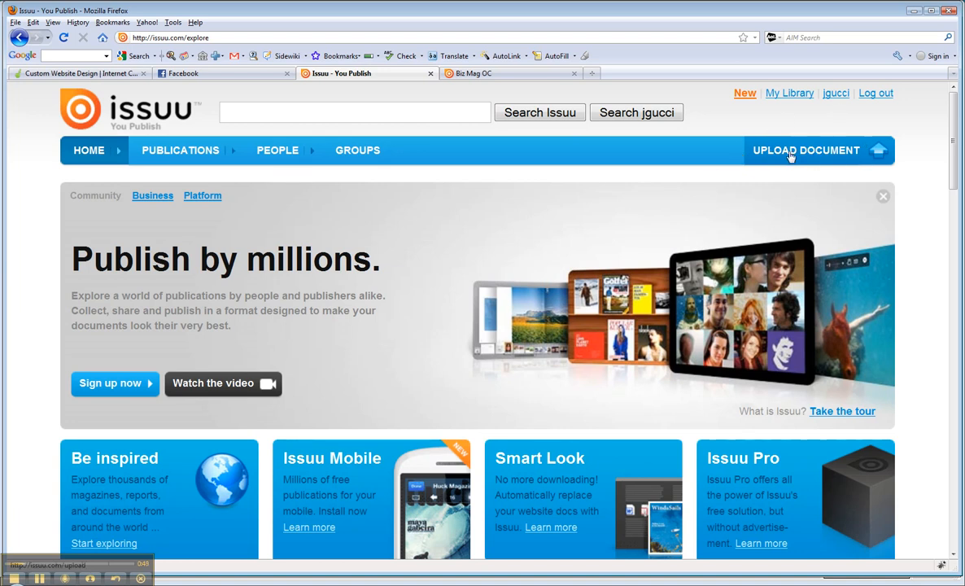
click(805, 149)
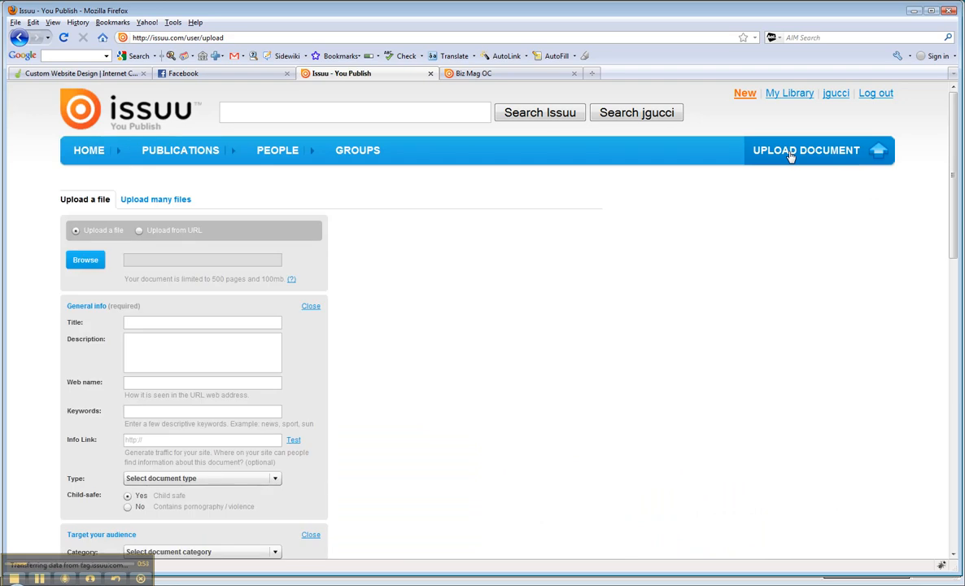
click(354, 113)
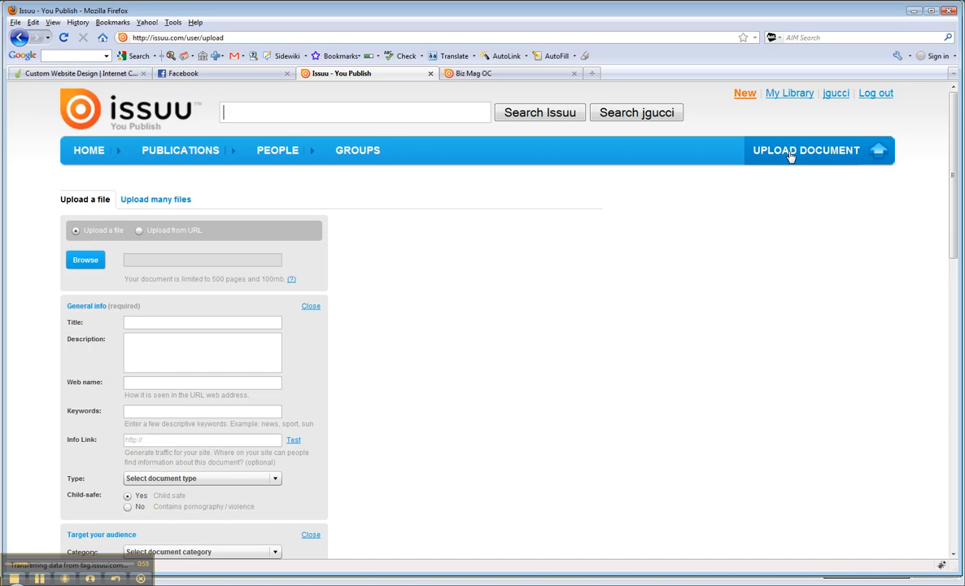
mouse_move(521, 284)
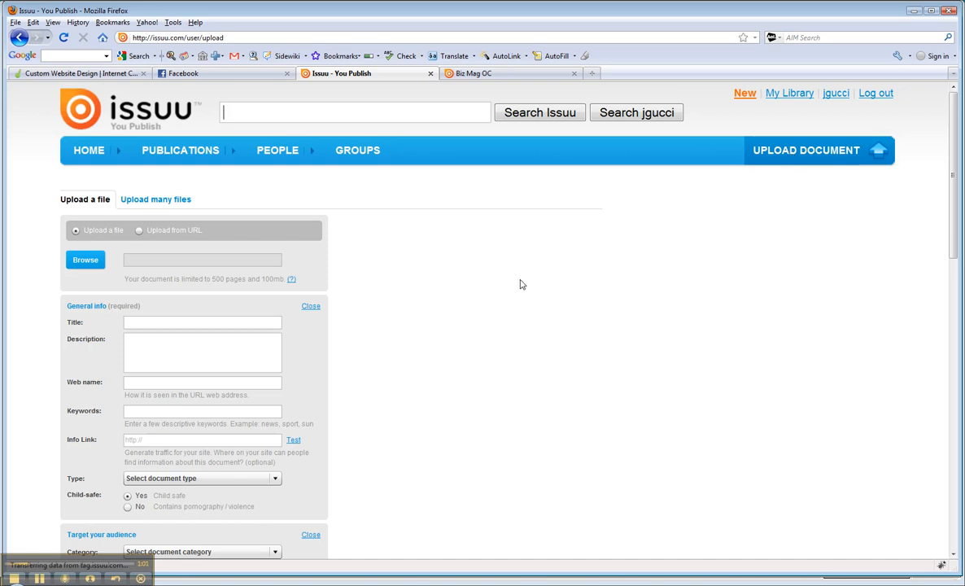
click(86, 260)
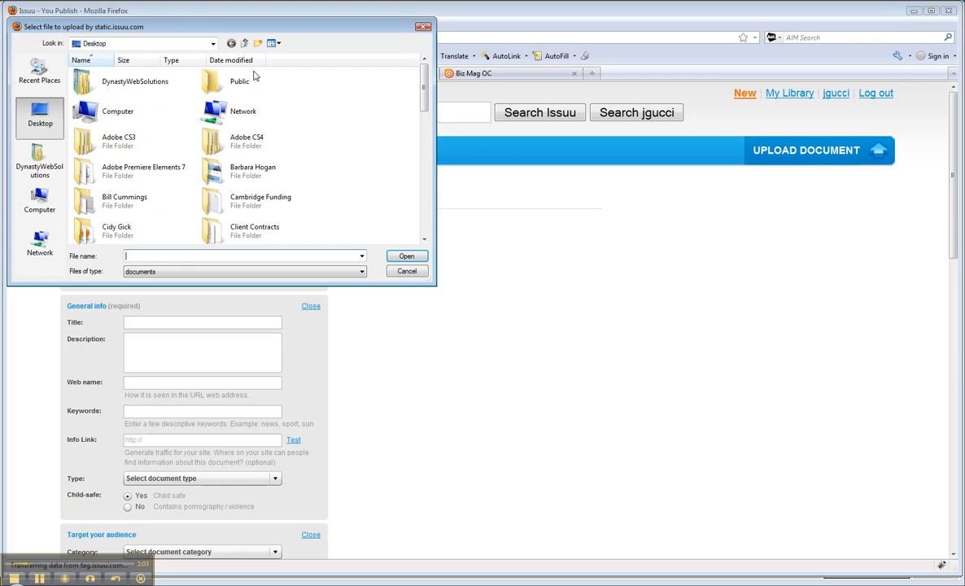
click(406, 271)
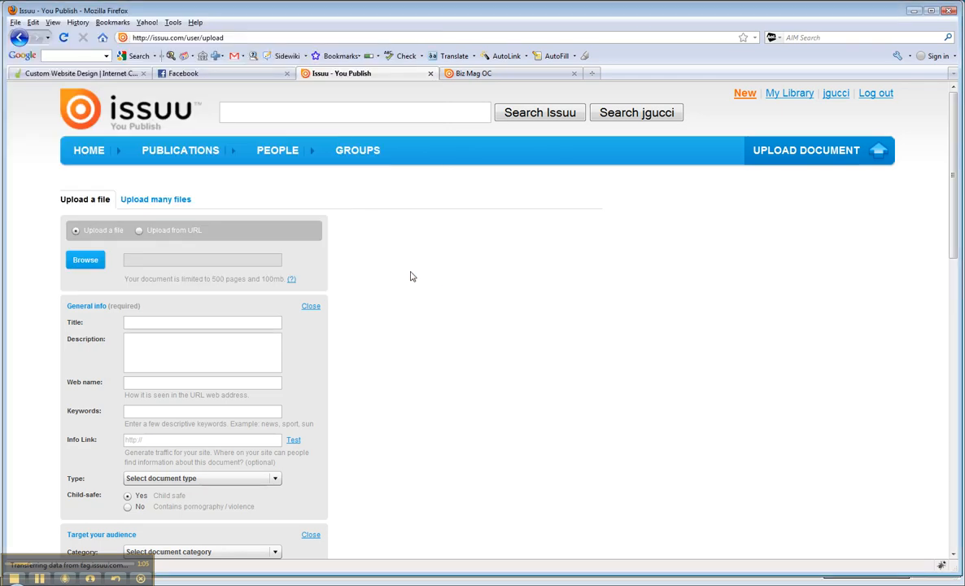
mouse_move(172, 324)
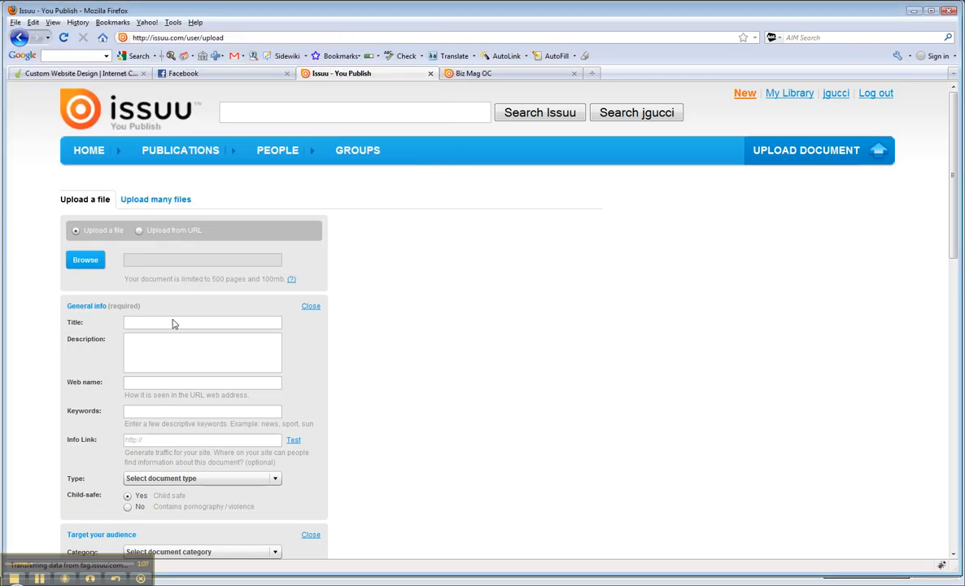
scroll(down, 3)
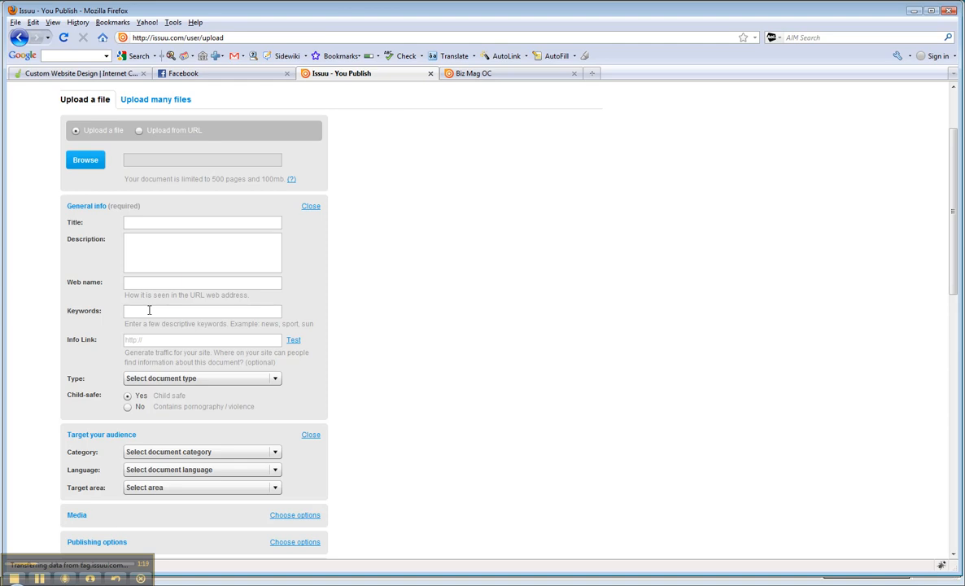
mouse_move(398, 349)
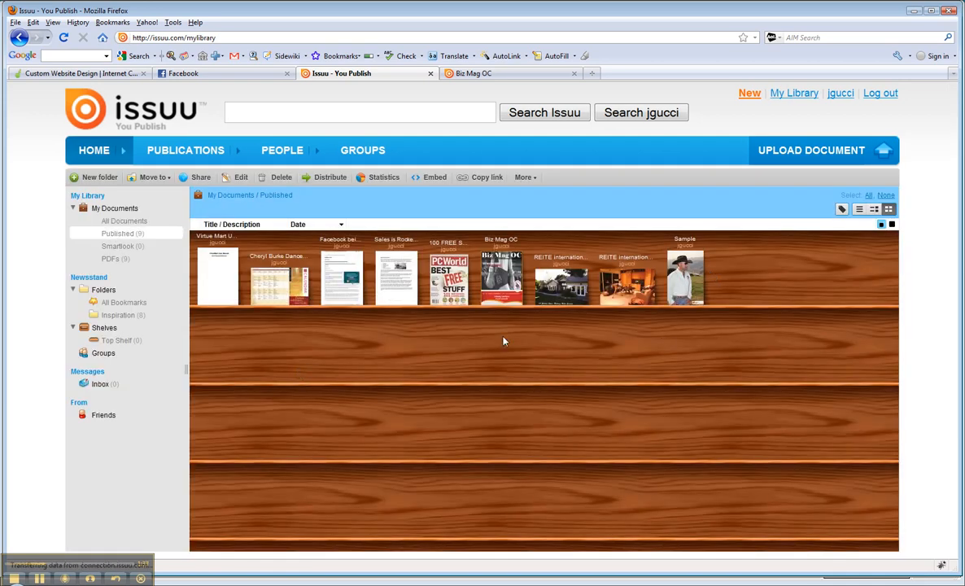
mouse_move(502, 277)
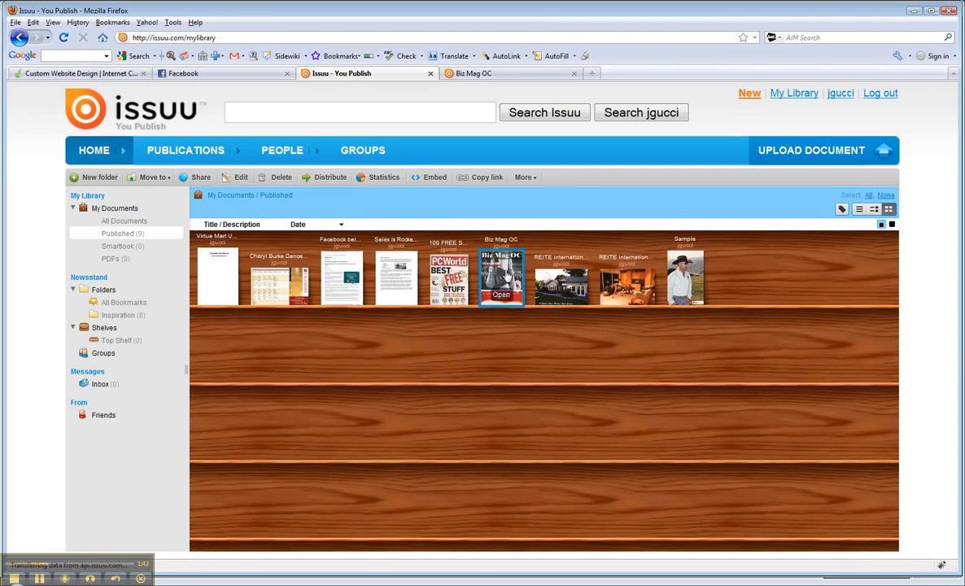
mouse_move(429, 177)
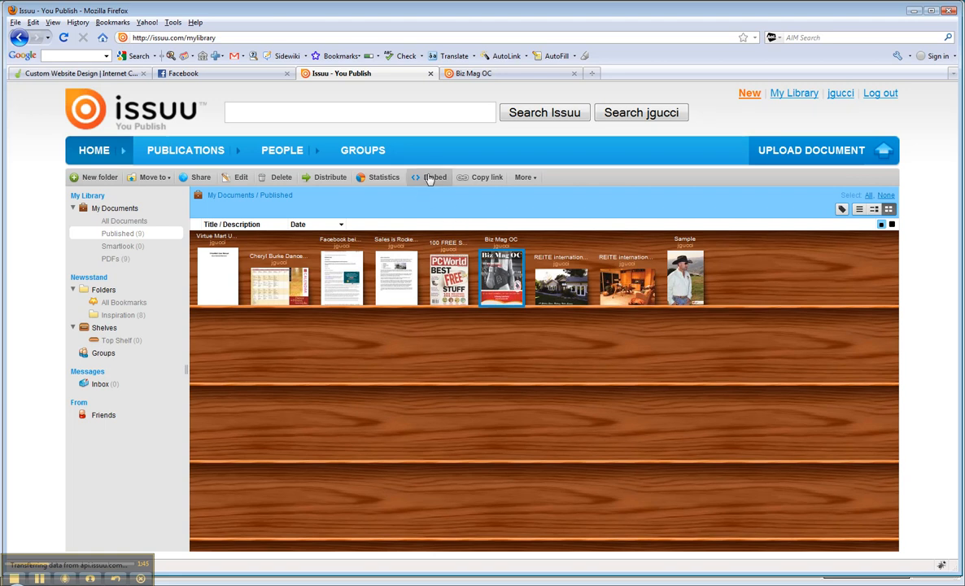
mouse_move(433, 181)
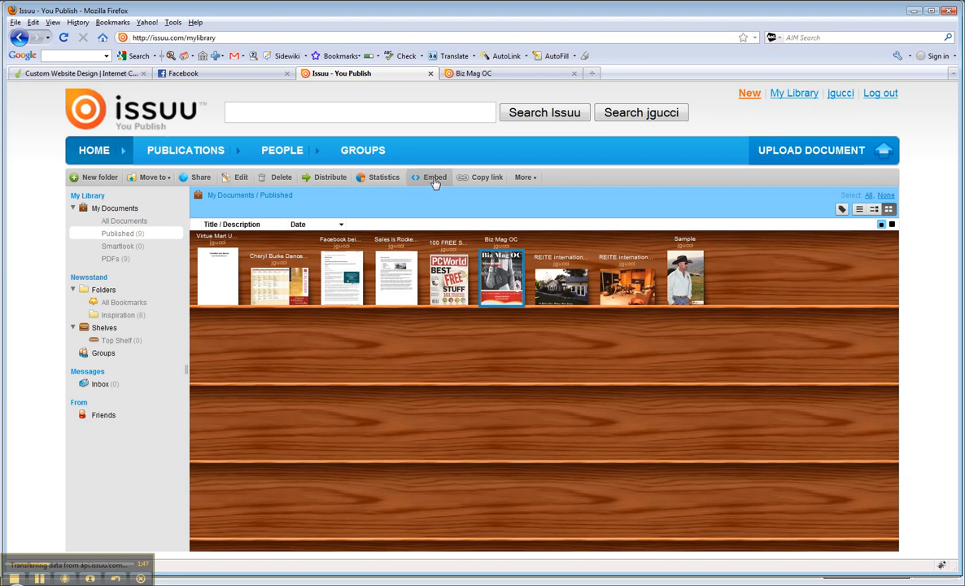
- Open the embed options for the Biz Mag OC magazine from the library
click(434, 177)
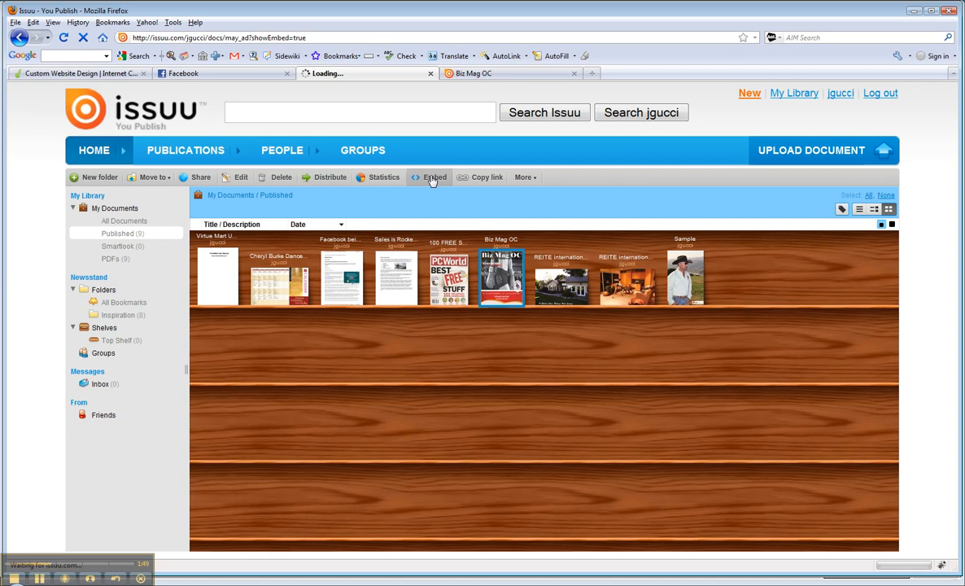
click(433, 177)
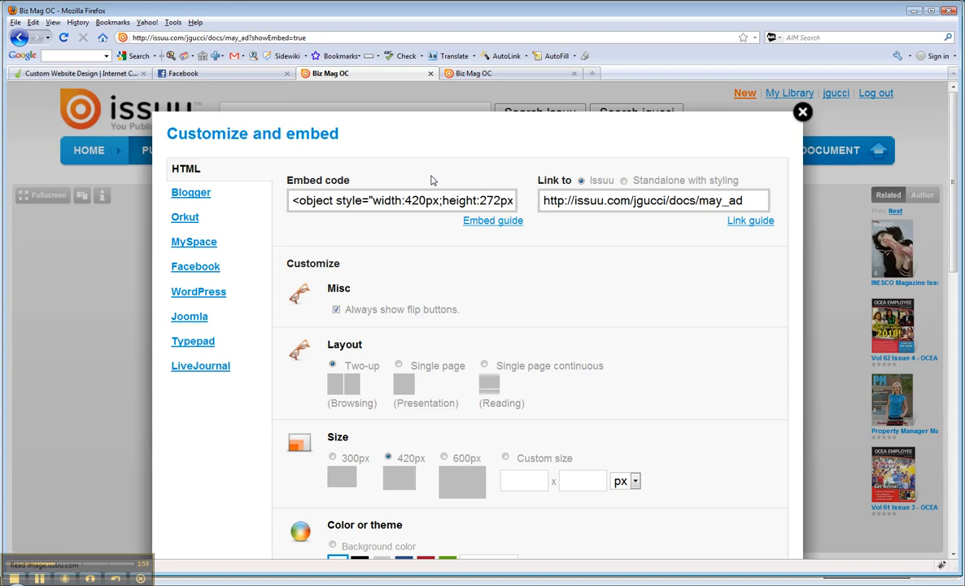
triple_click(400, 200)
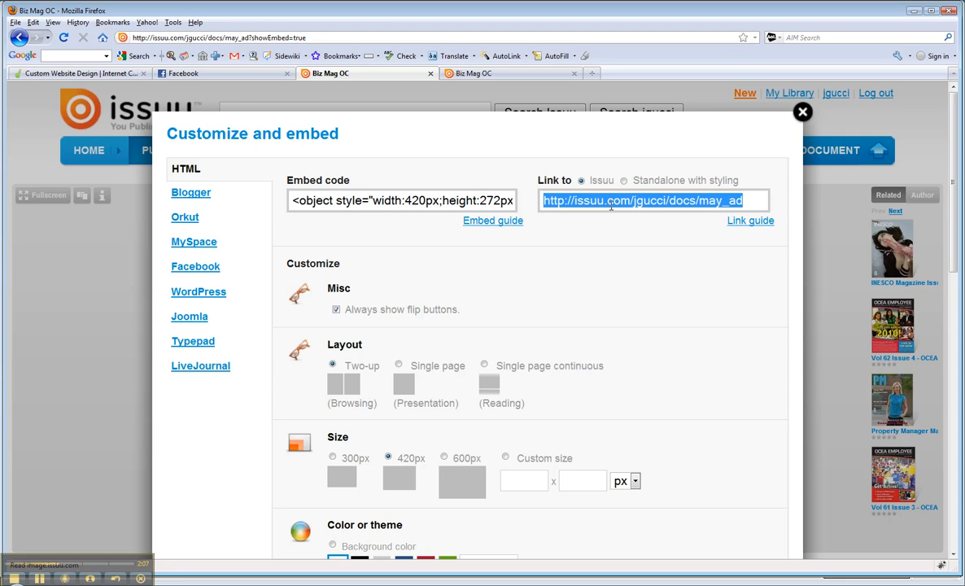
mouse_move(190, 192)
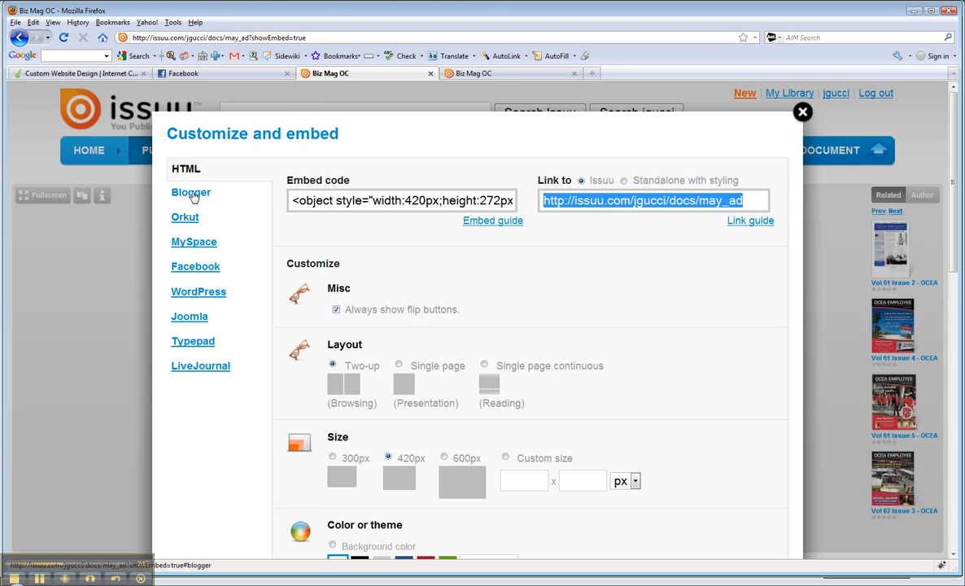
mouse_move(195, 197)
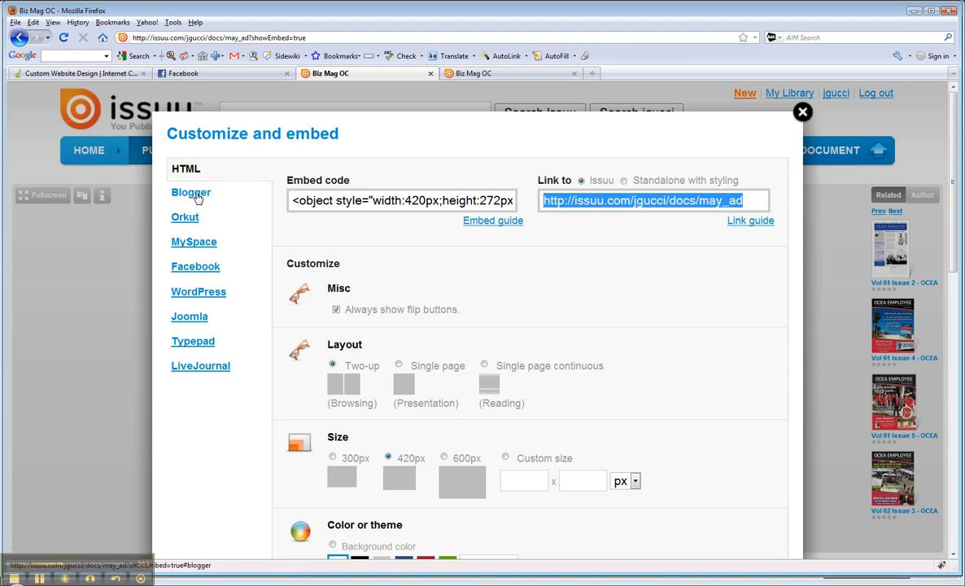
mouse_move(195, 266)
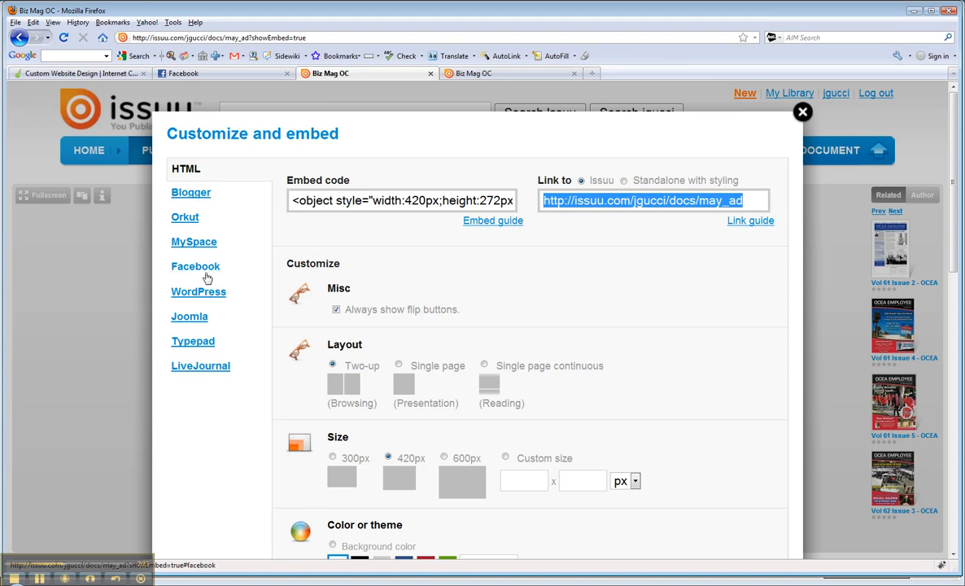
mouse_move(190, 316)
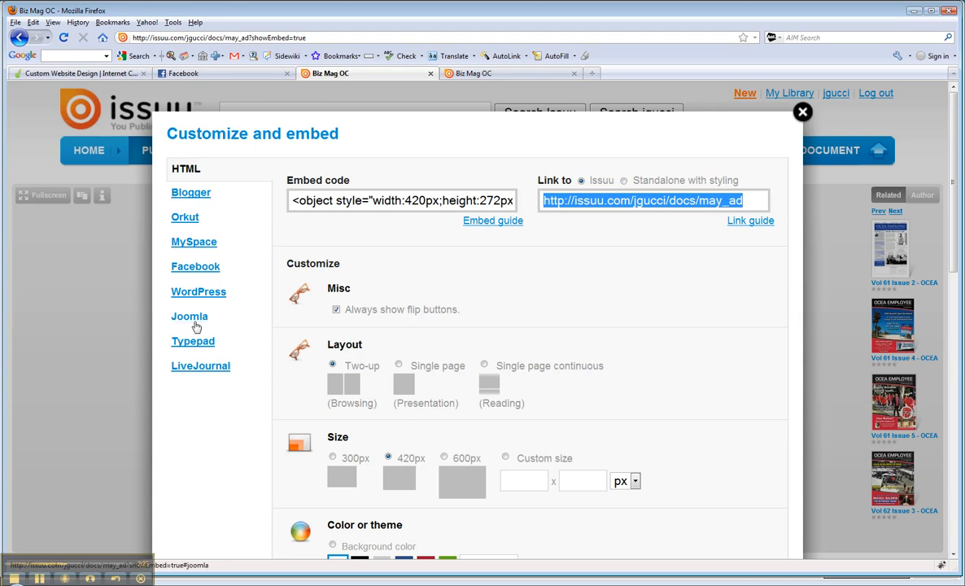
mouse_move(194, 325)
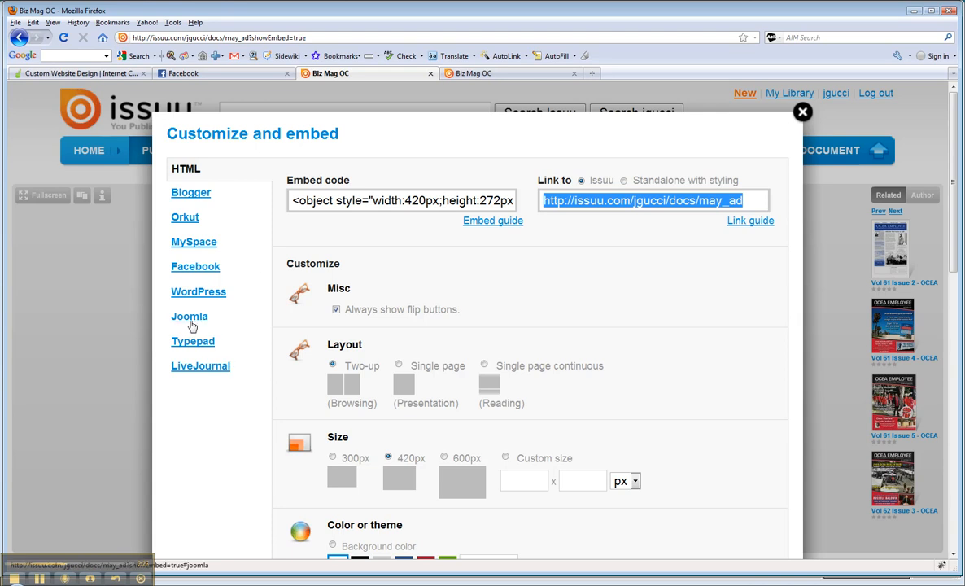
mouse_move(191, 192)
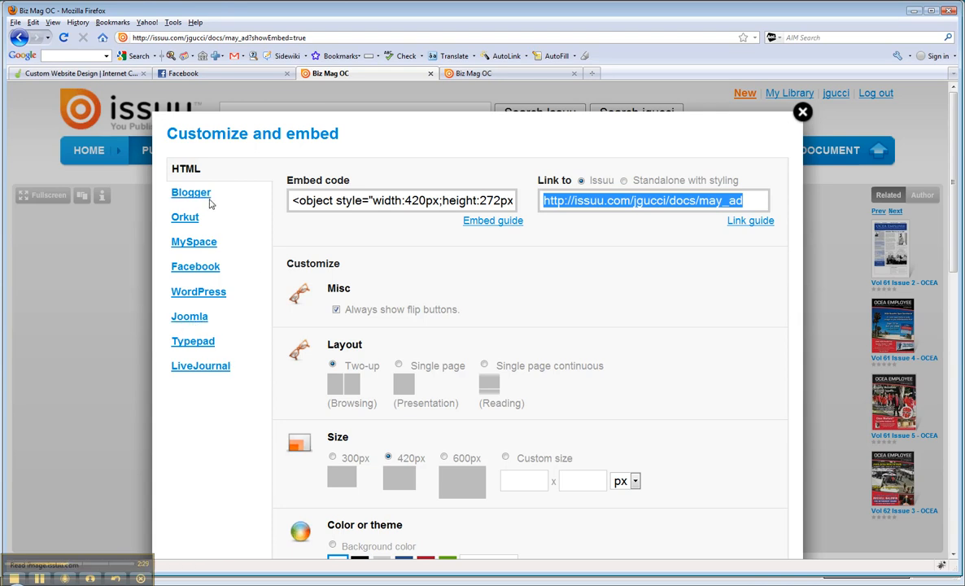
mouse_move(215, 239)
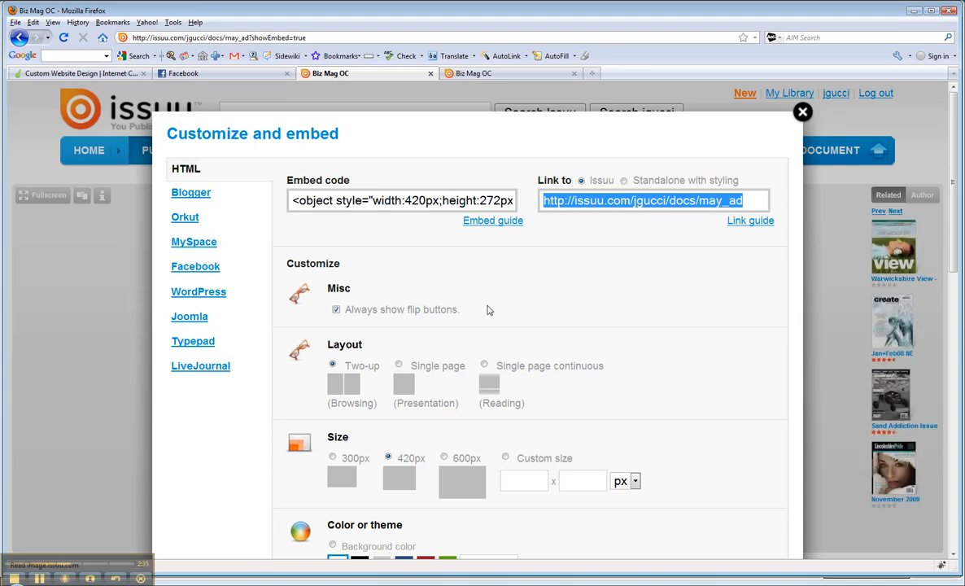
scroll(down, 3)
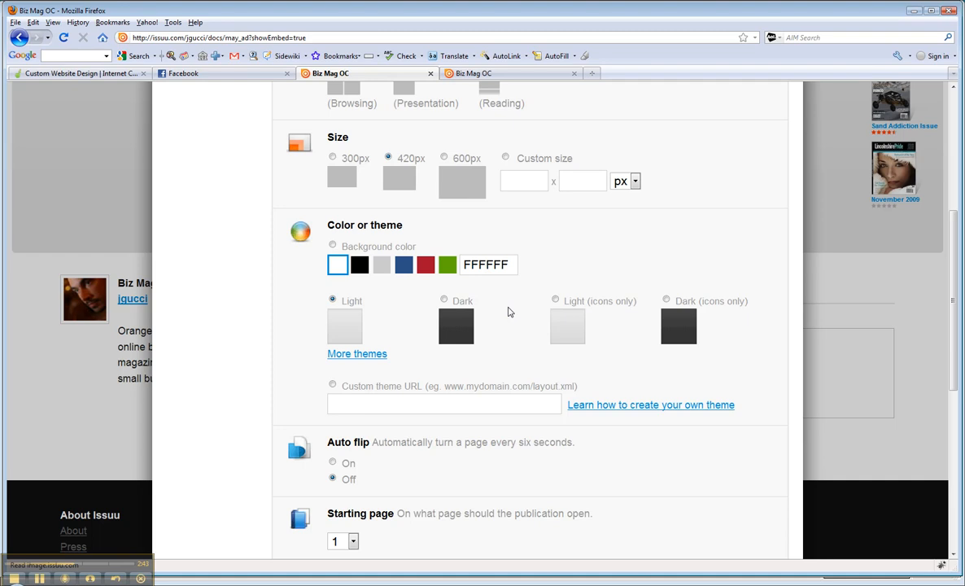
scroll(down, 3)
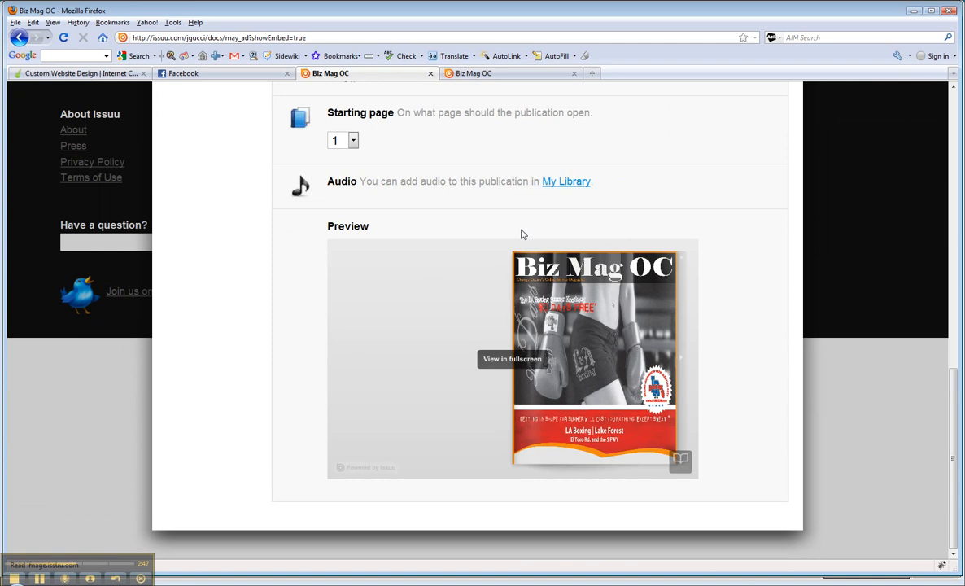
mouse_move(645, 392)
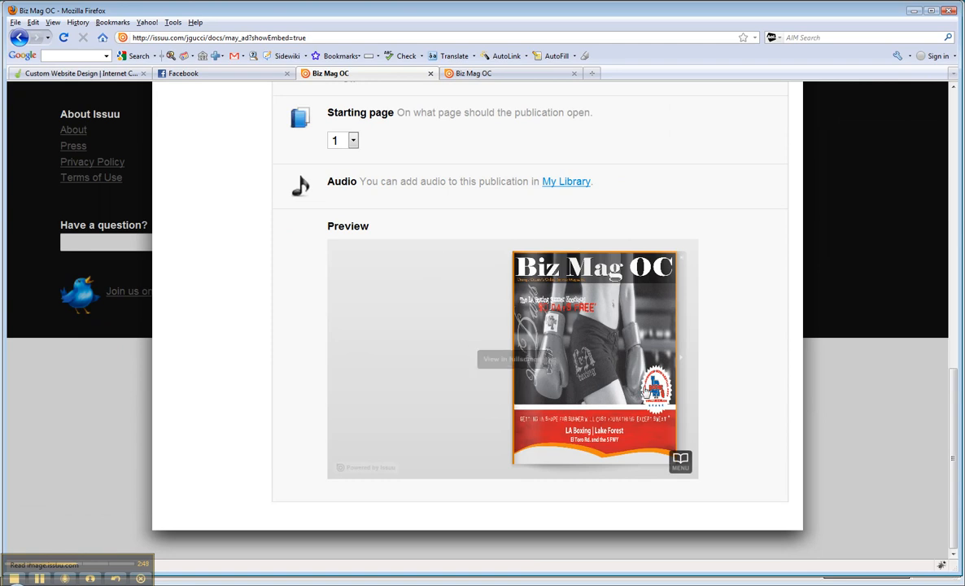
mouse_move(347, 482)
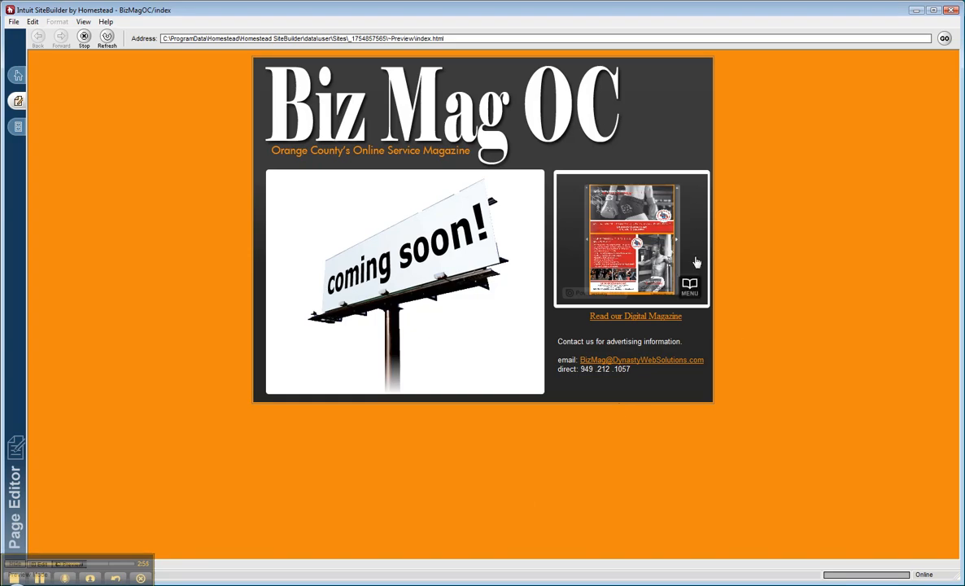
mouse_move(637, 177)
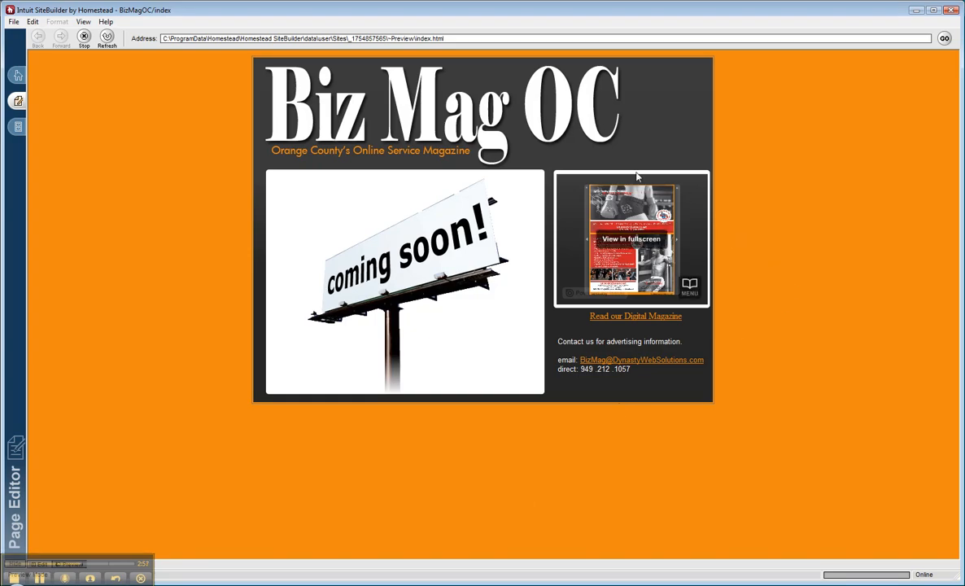
mouse_move(629, 322)
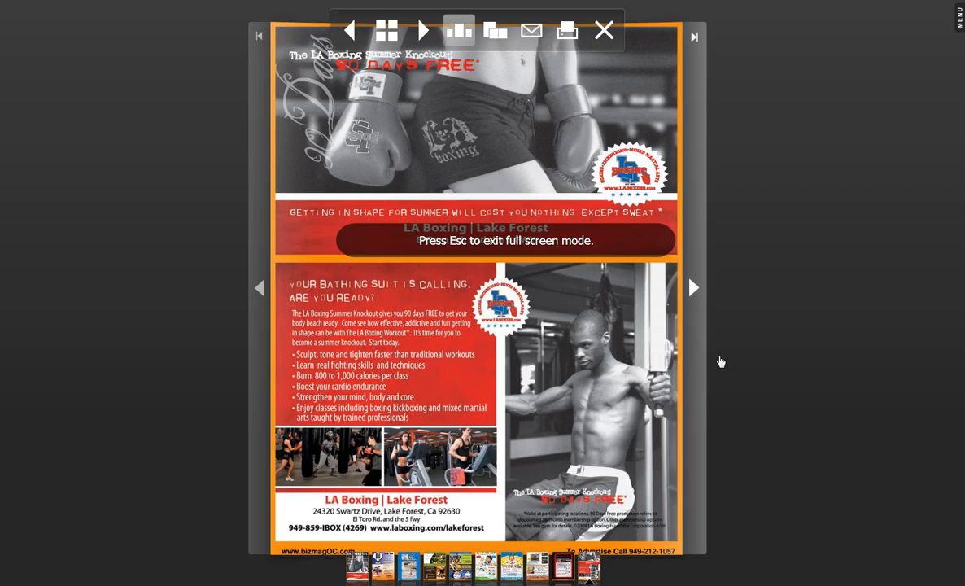
- View Biz Mag OC fullscreen as two-page spreads, then show the 11-page index
click(458, 31)
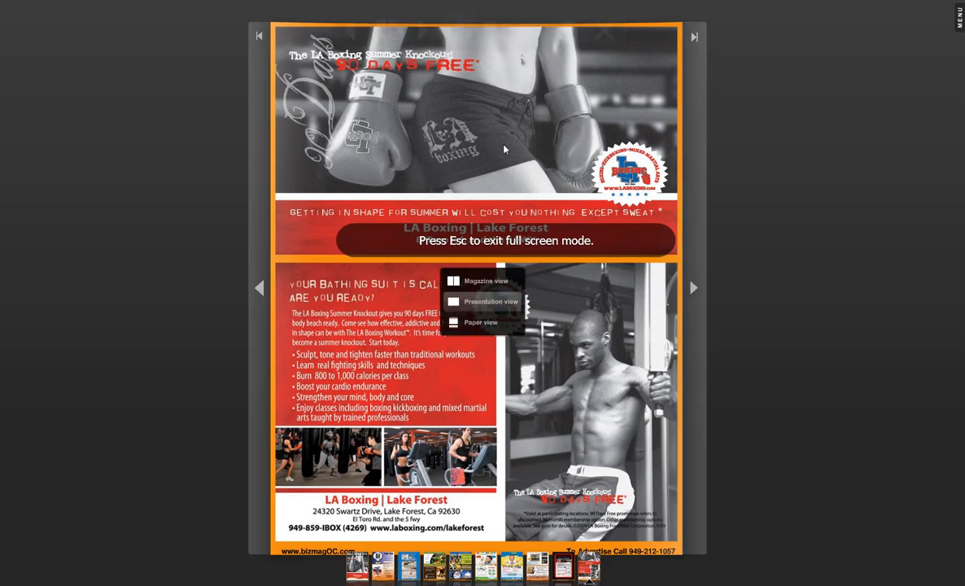
click(487, 281)
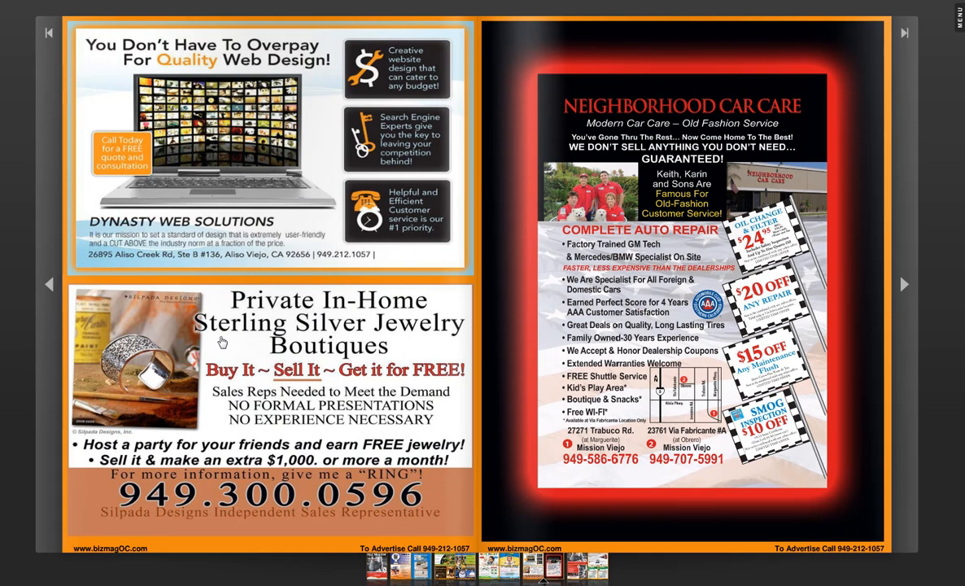
mouse_move(118, 297)
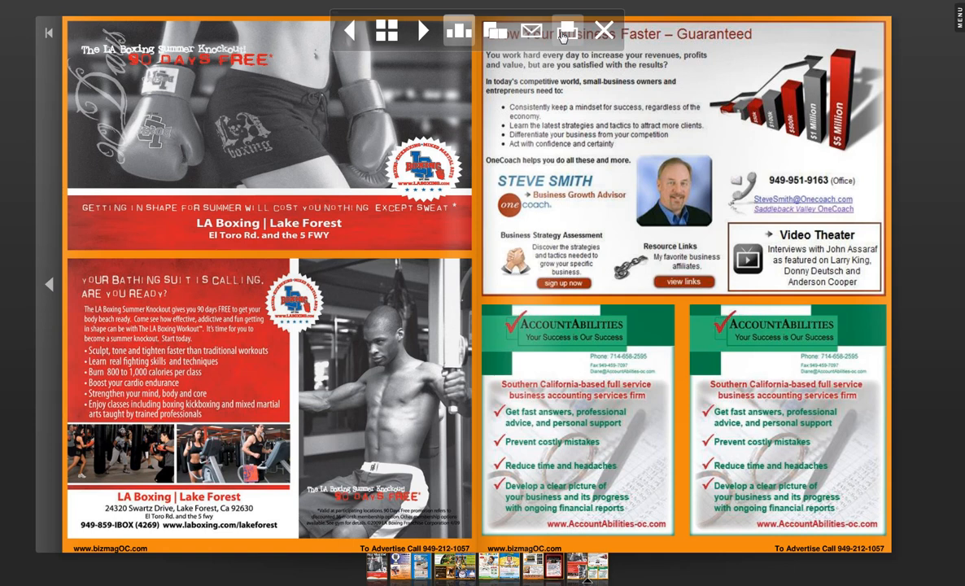
mouse_move(496, 30)
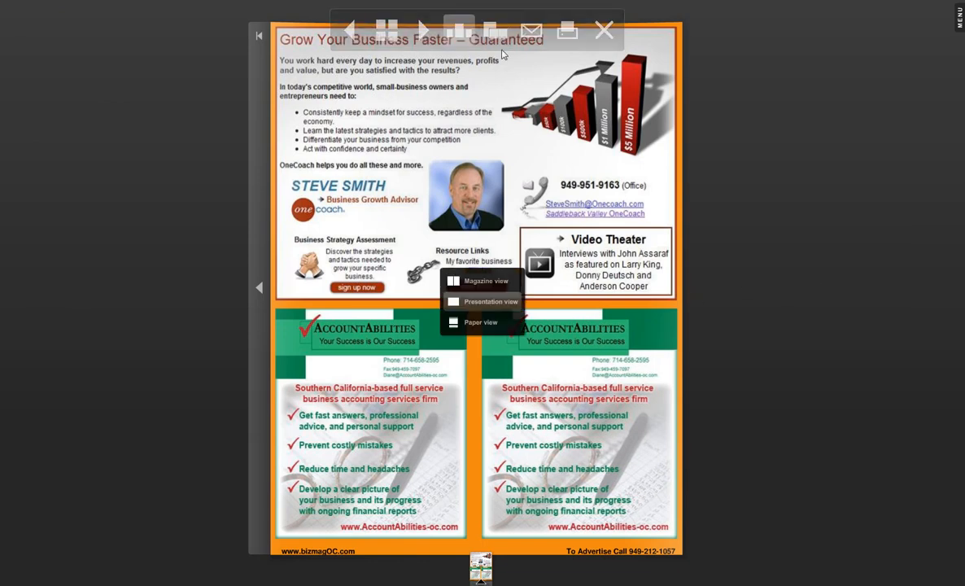
click(487, 280)
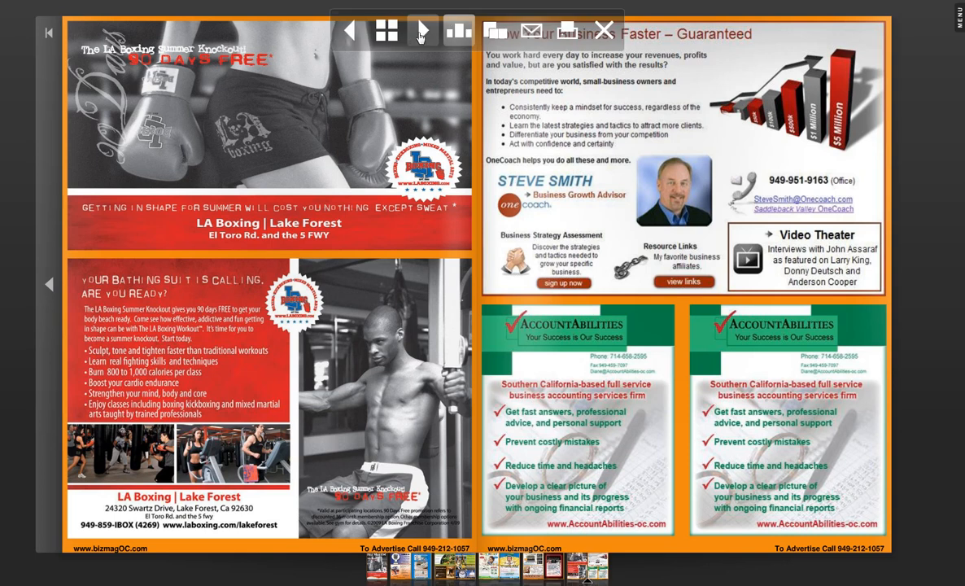
click(386, 30)
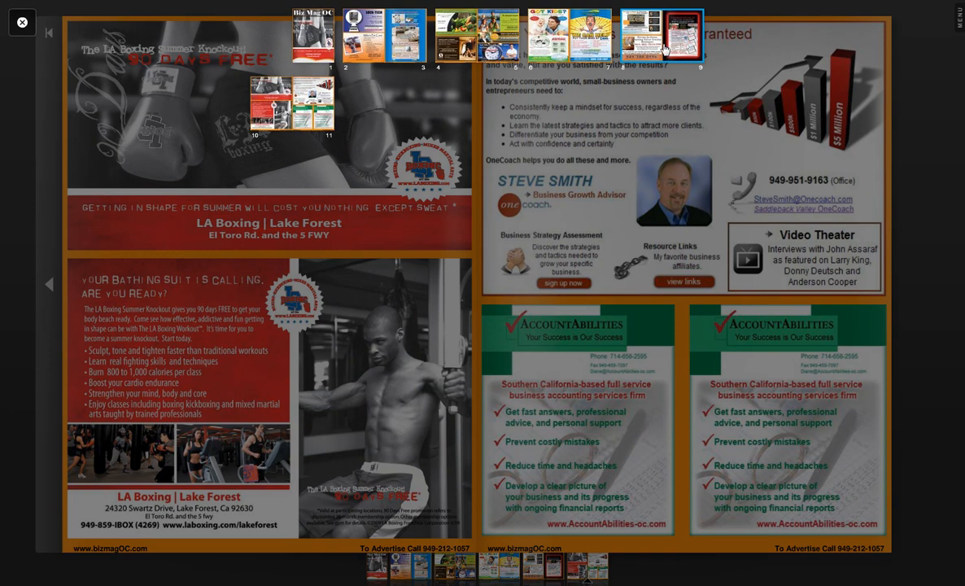
mouse_move(643, 47)
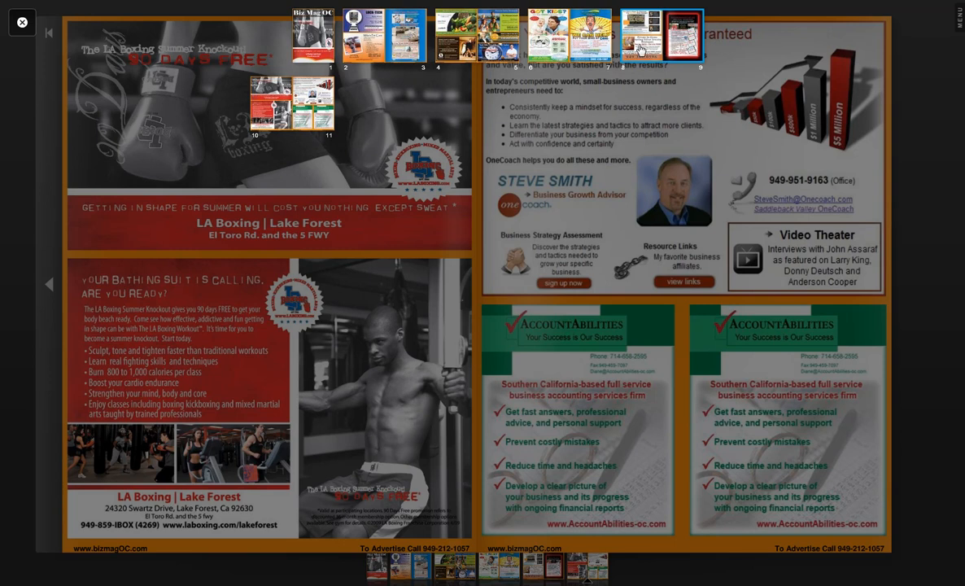
mouse_move(605, 75)
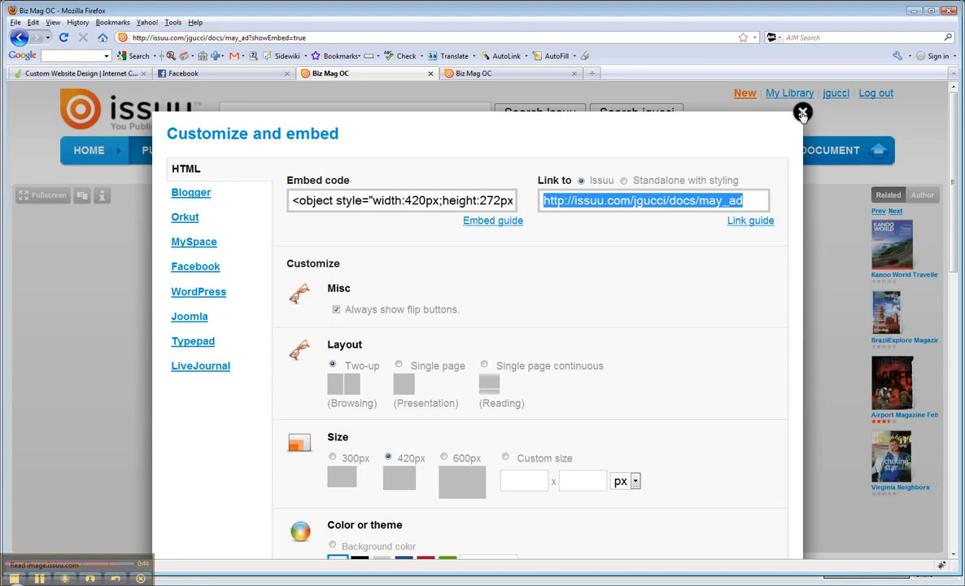
- Close Customize and embed and page back to the page 4 spread
click(802, 112)
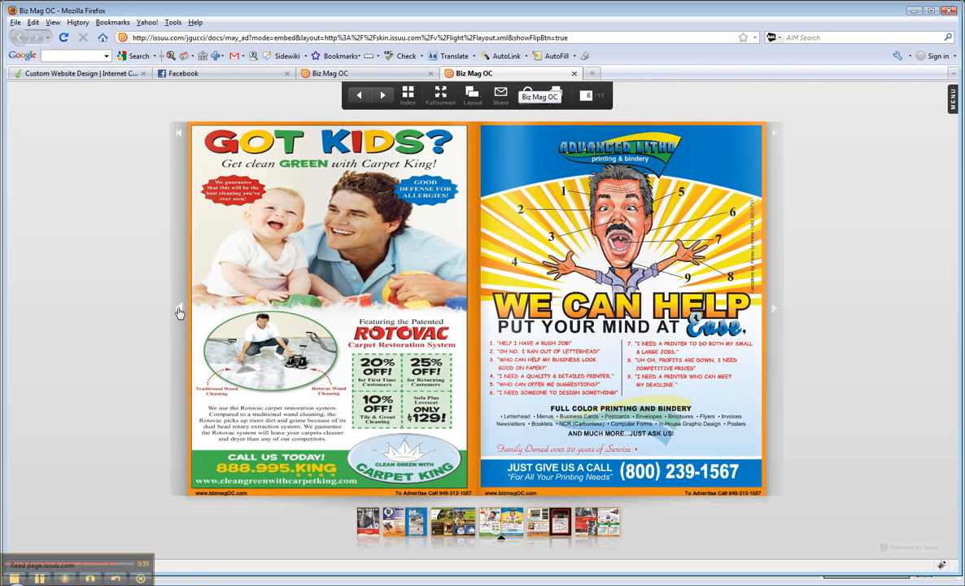
click(358, 96)
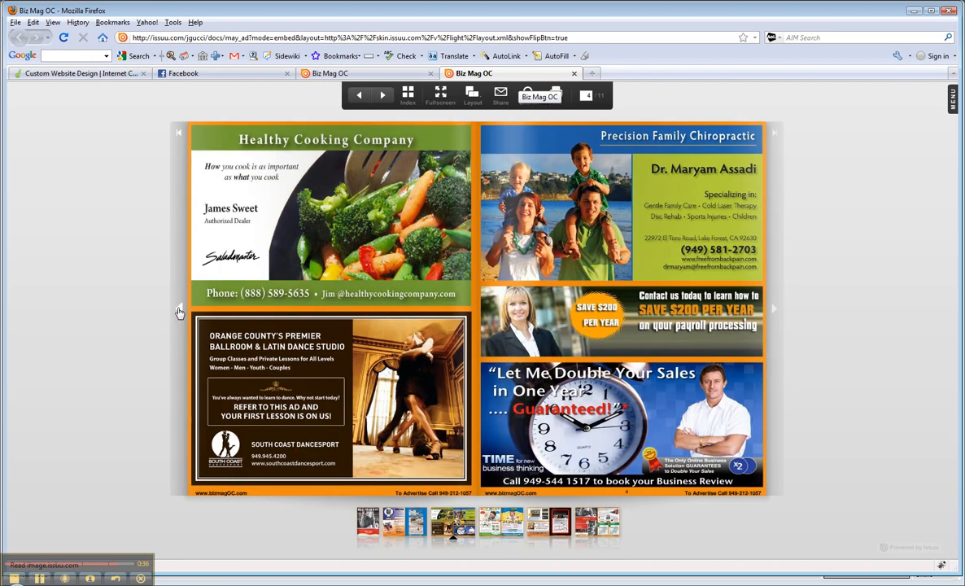